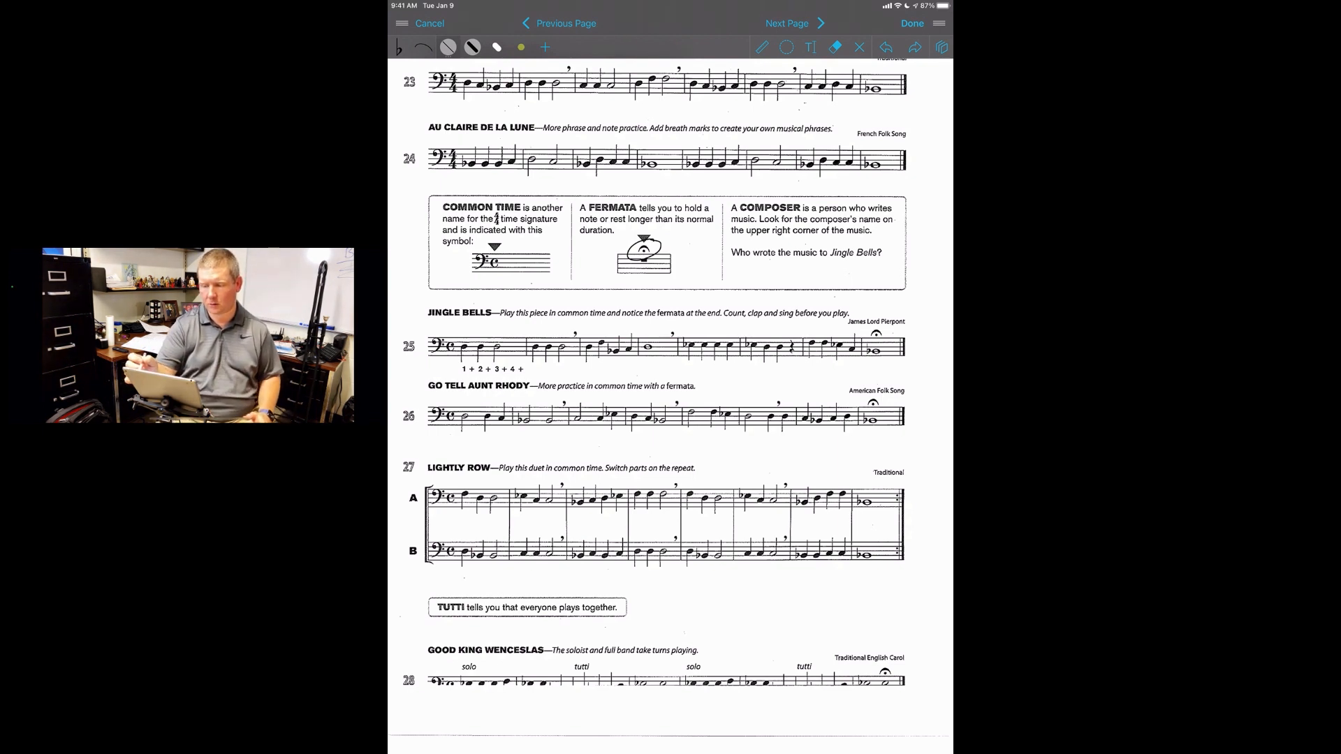
Step: Erase the scribbled mark drawn around the fermata illustration in the definitions box
{"action": "left_click_drag", "start_coordinate": [744, 206], "coordinate": [795, 214]}
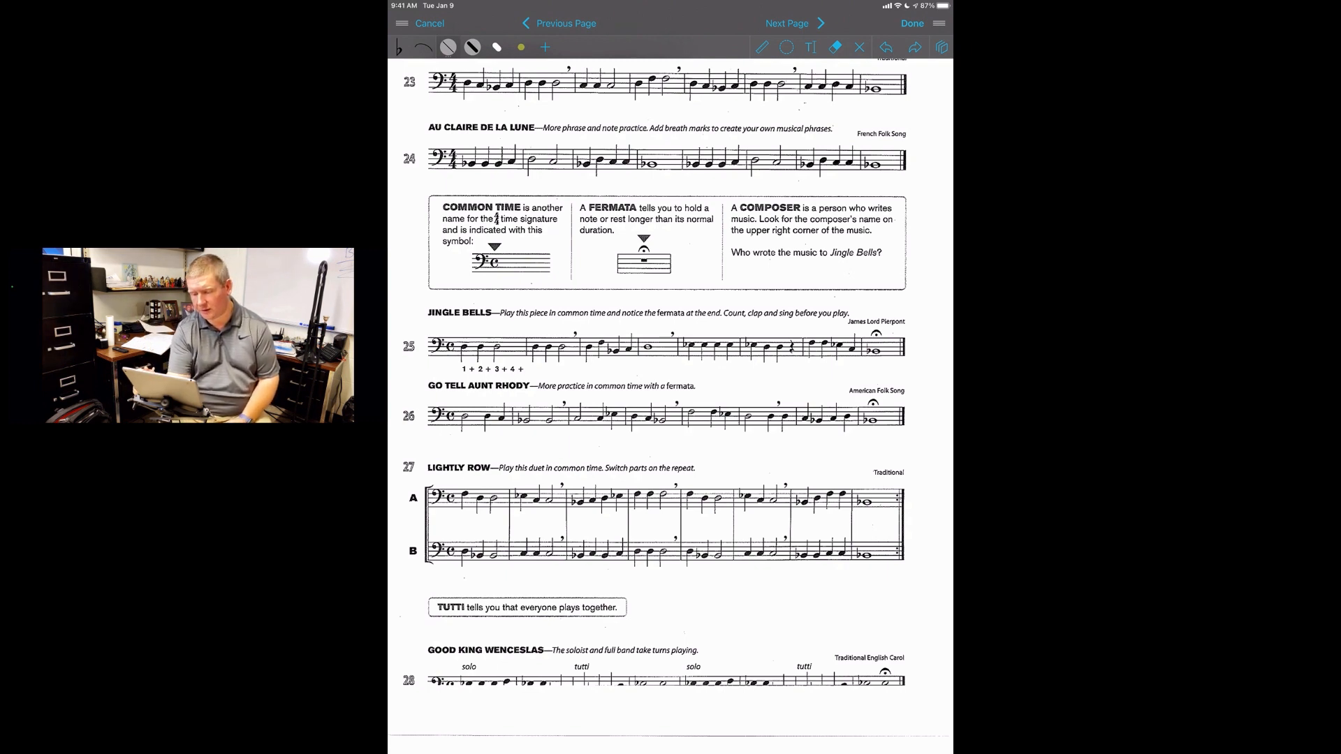
Step: Draw a pen circle around the note in Go Tell Aunt Rhody, line 26
{"action": "left_click_drag", "start_coordinate": [855, 332], "coordinate": [903, 324]}
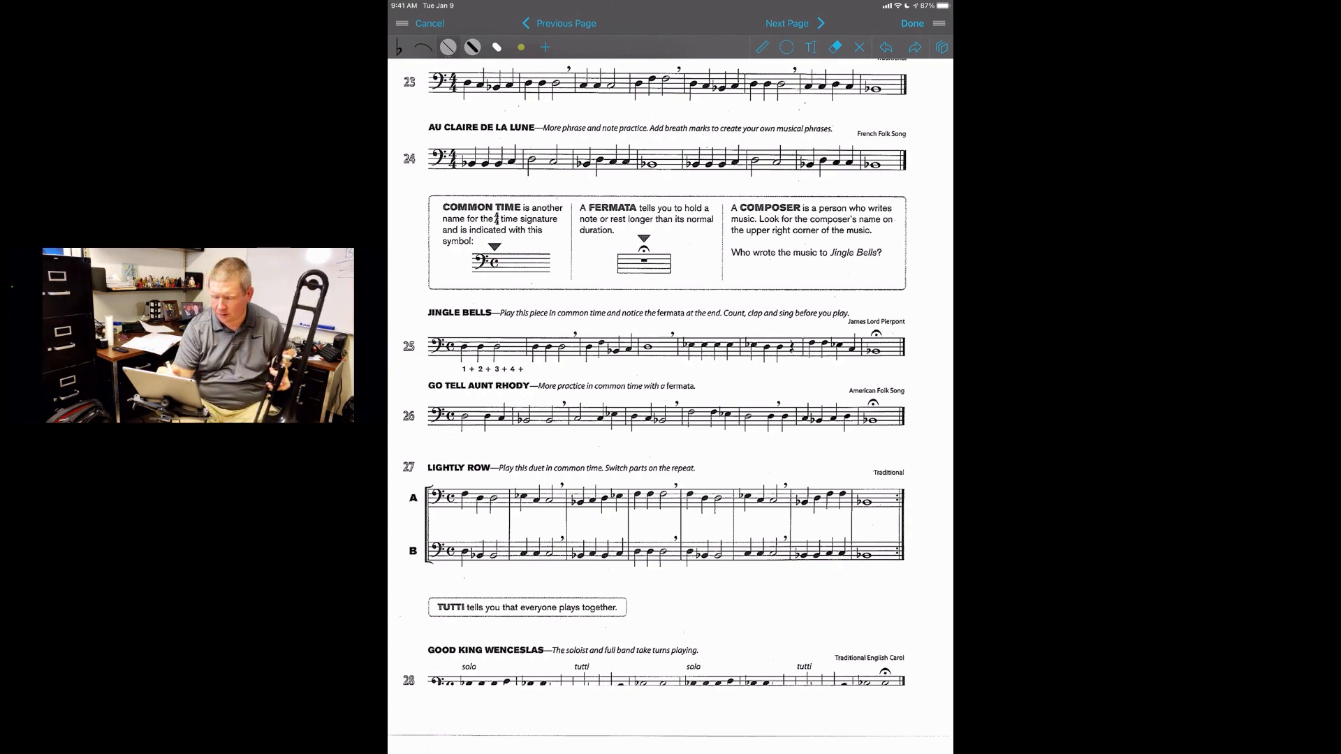
{"action": "left_click_drag", "start_coordinate": [659, 415], "coordinate": [667, 419]}
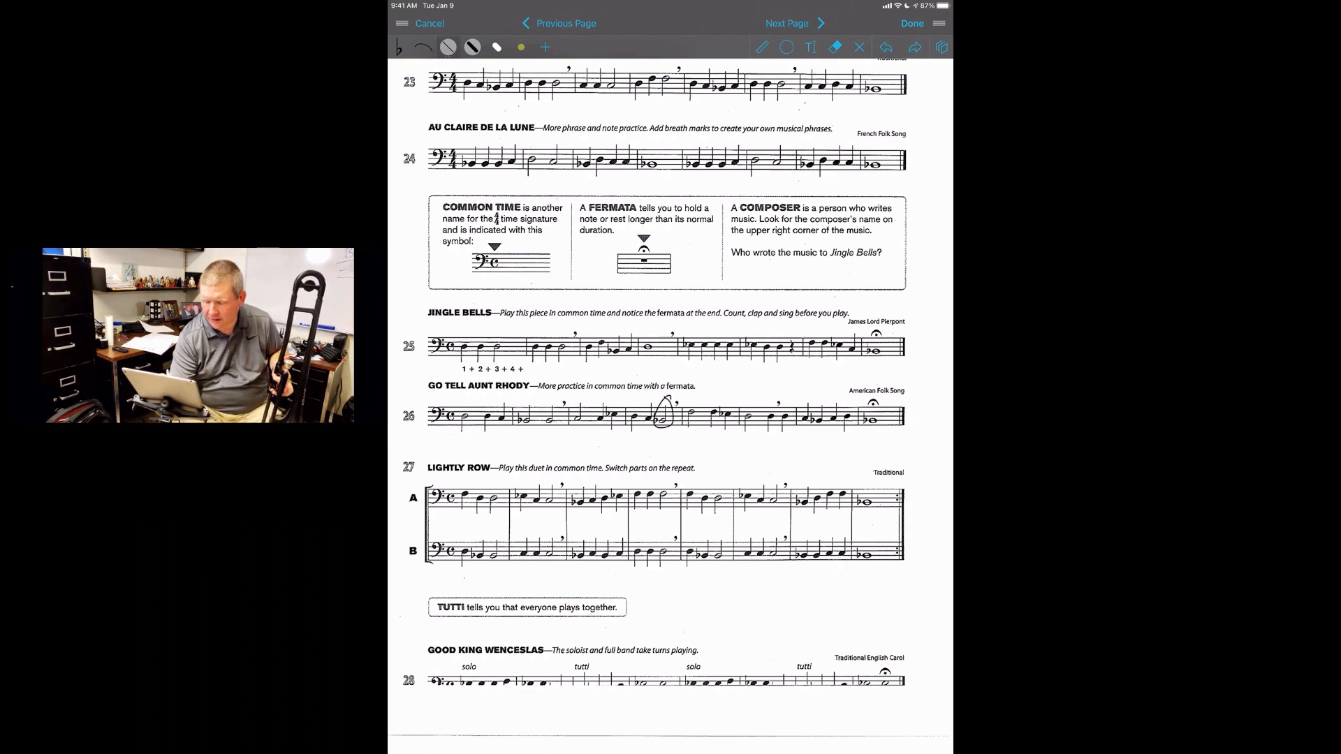